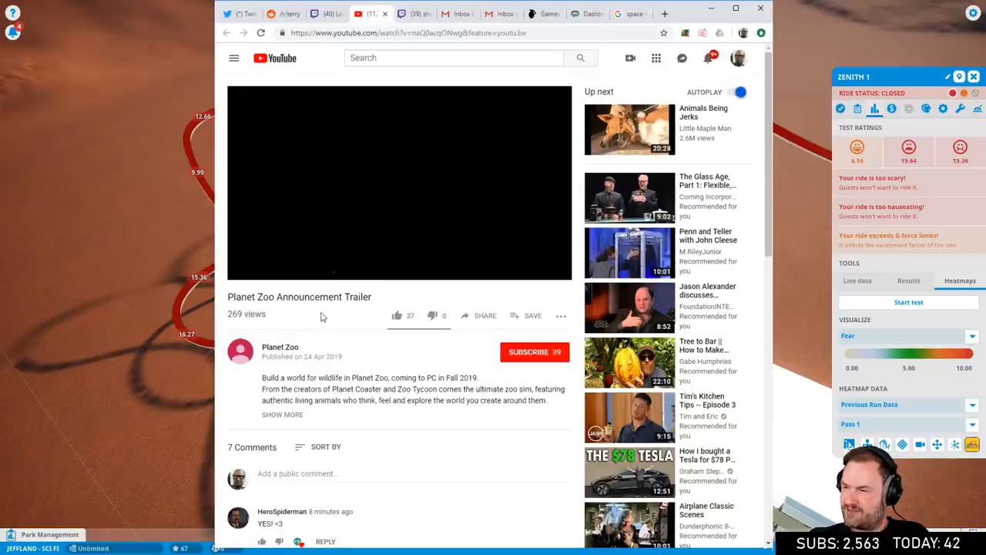
Play the Planet Zoo Announcement Trailer and pause it at 1:08 of 1:12.
click(399, 183)
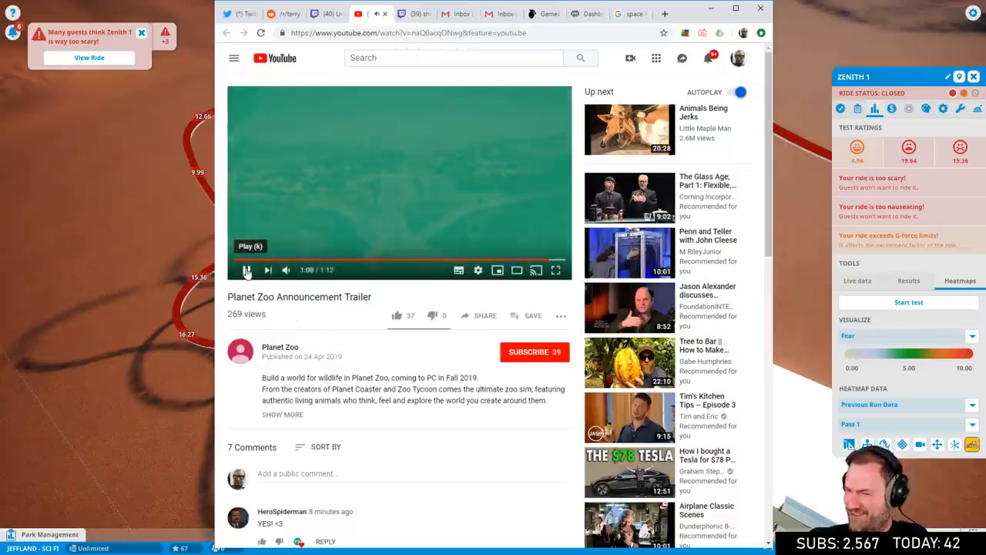
click(245, 270)
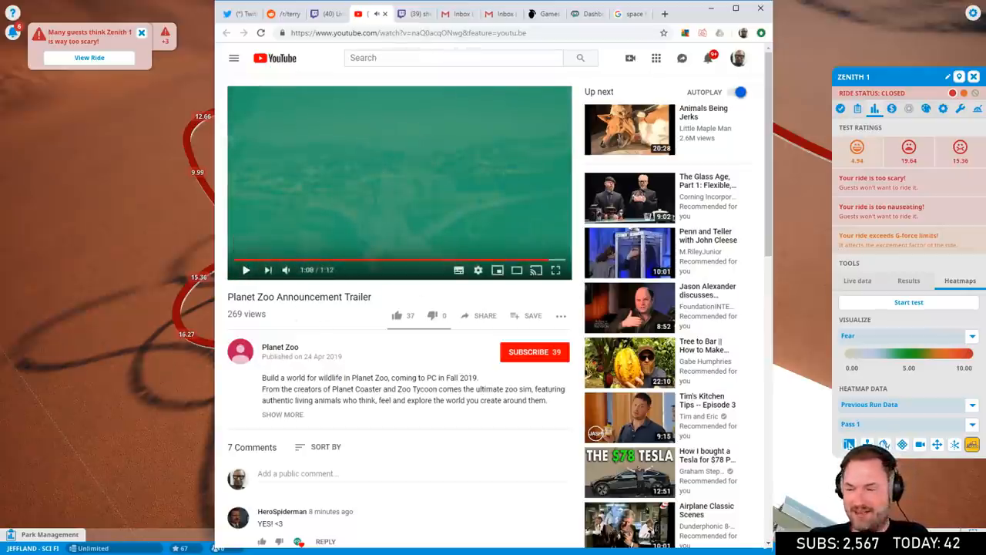